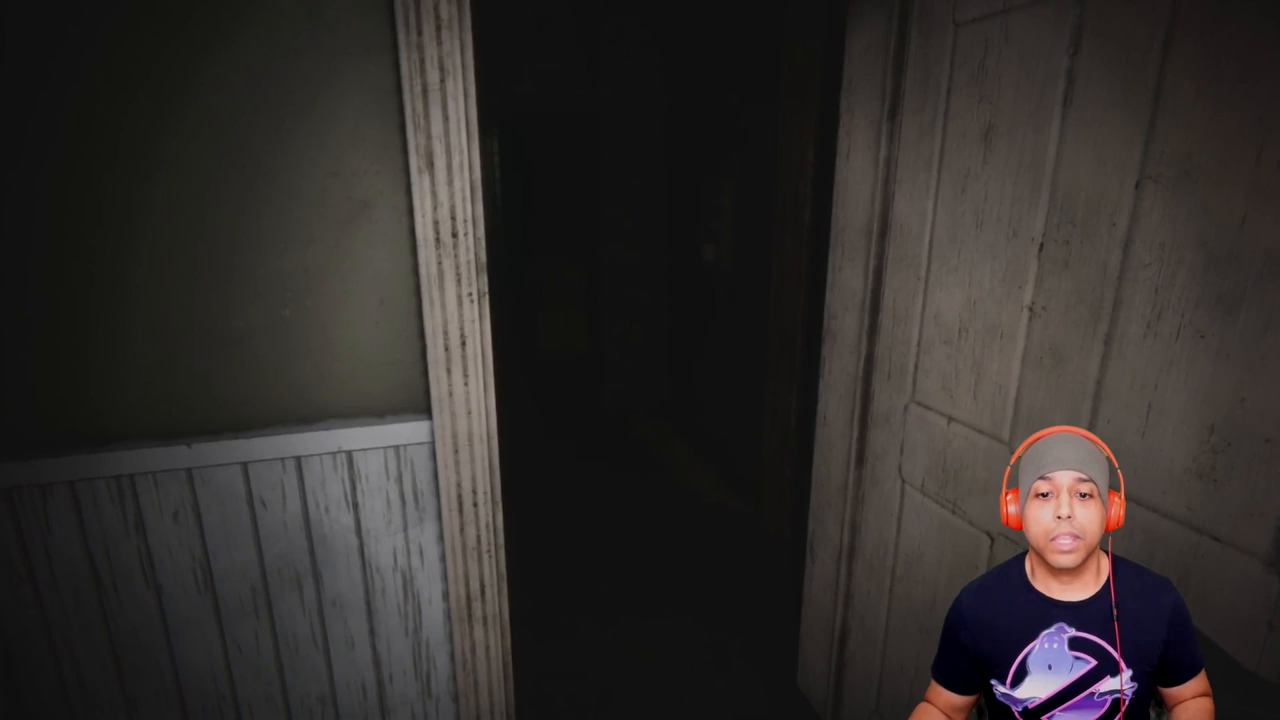
{"action": "mouse_move", "coordinate": [640, 360]}
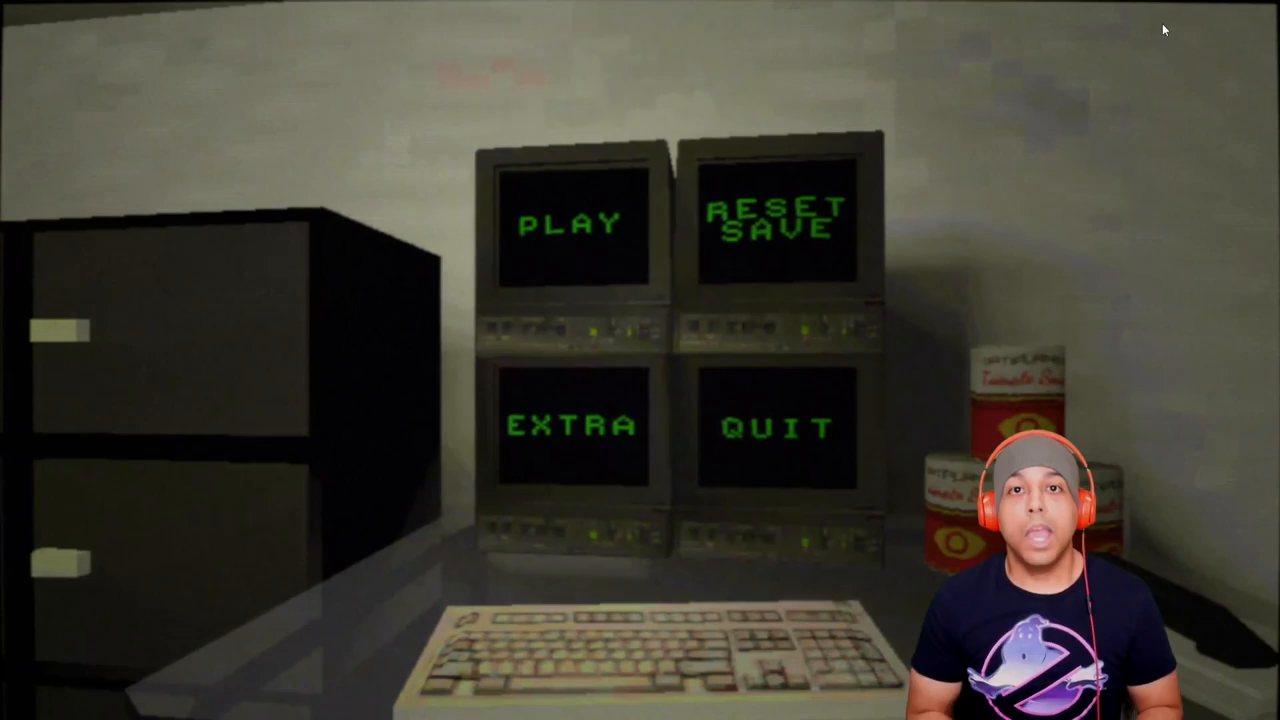
{"action": "left_click", "coordinate": [569, 223]}
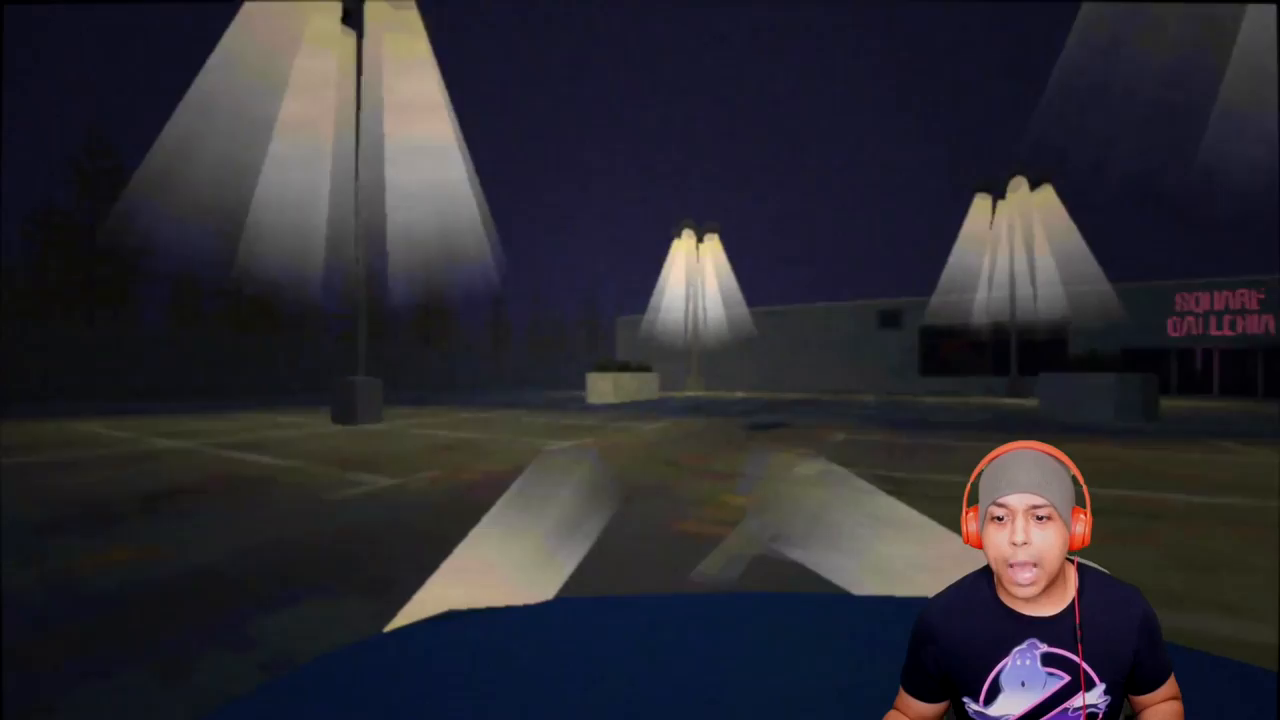
{"action": "mouse_move", "coordinate": [640, 360]}
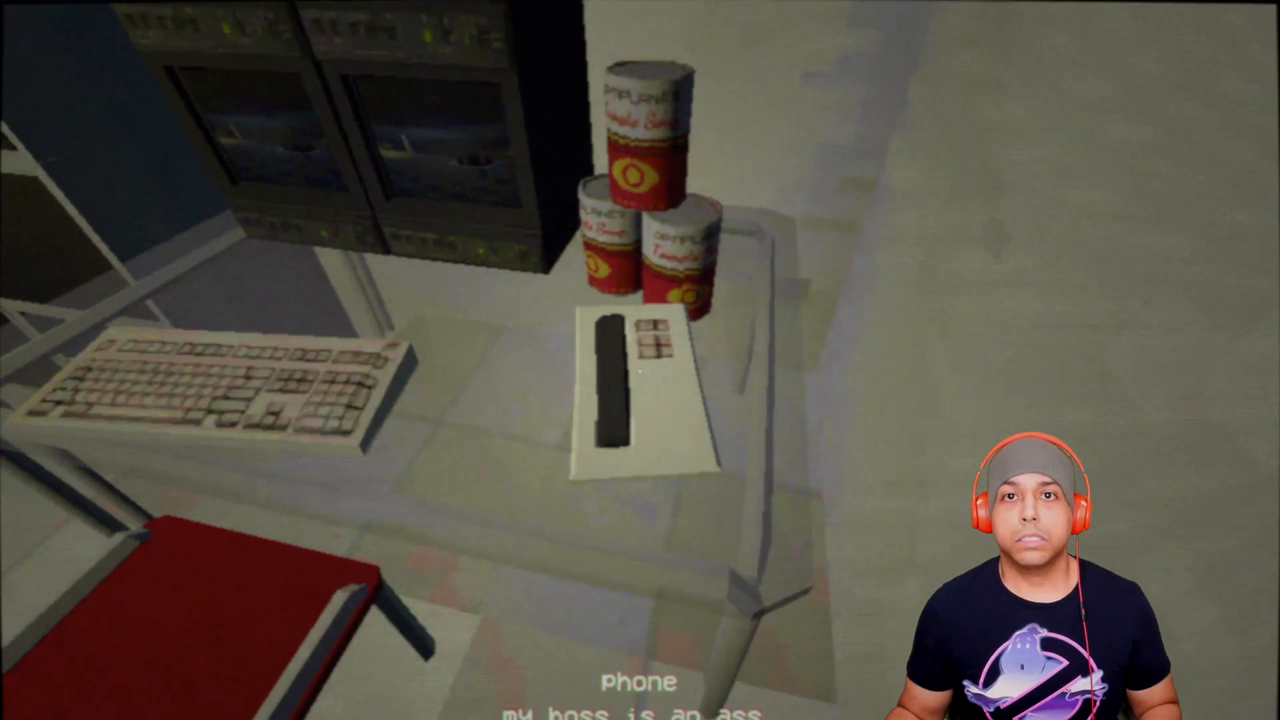
{"action": "mouse_move", "coordinate": [640, 300]}
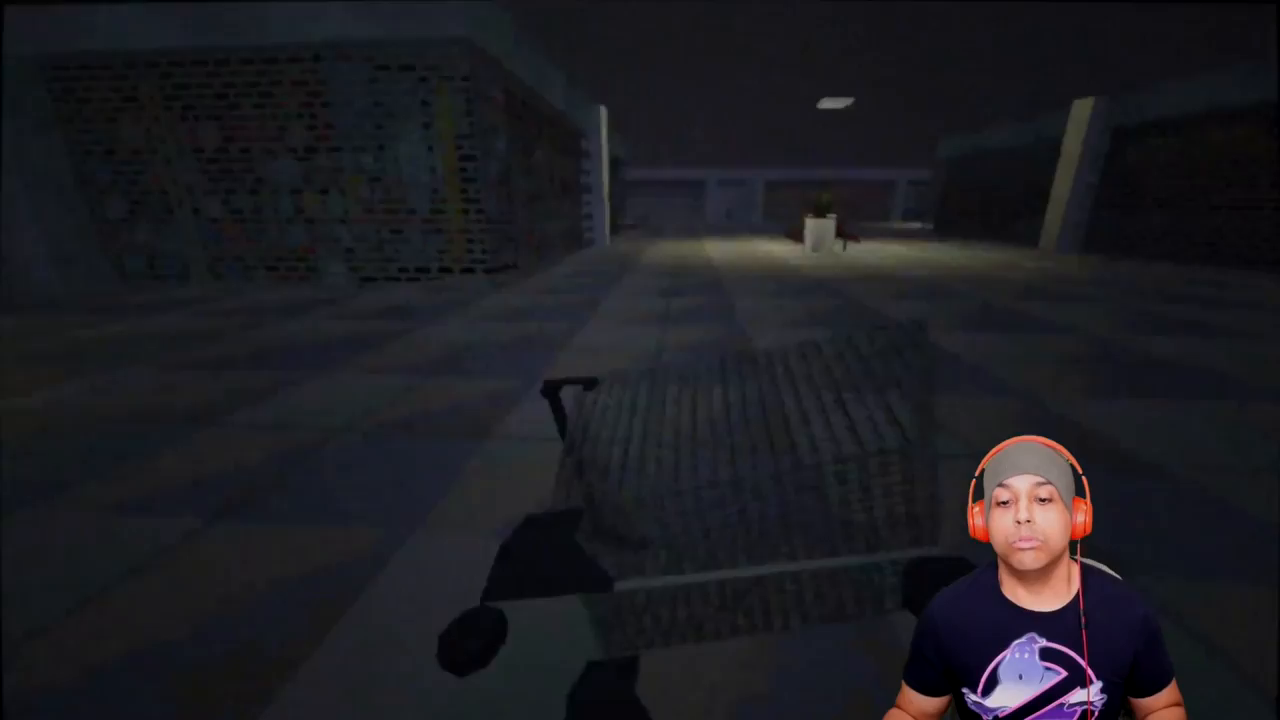
{"action": "mouse_move", "coordinate": [640, 360]}
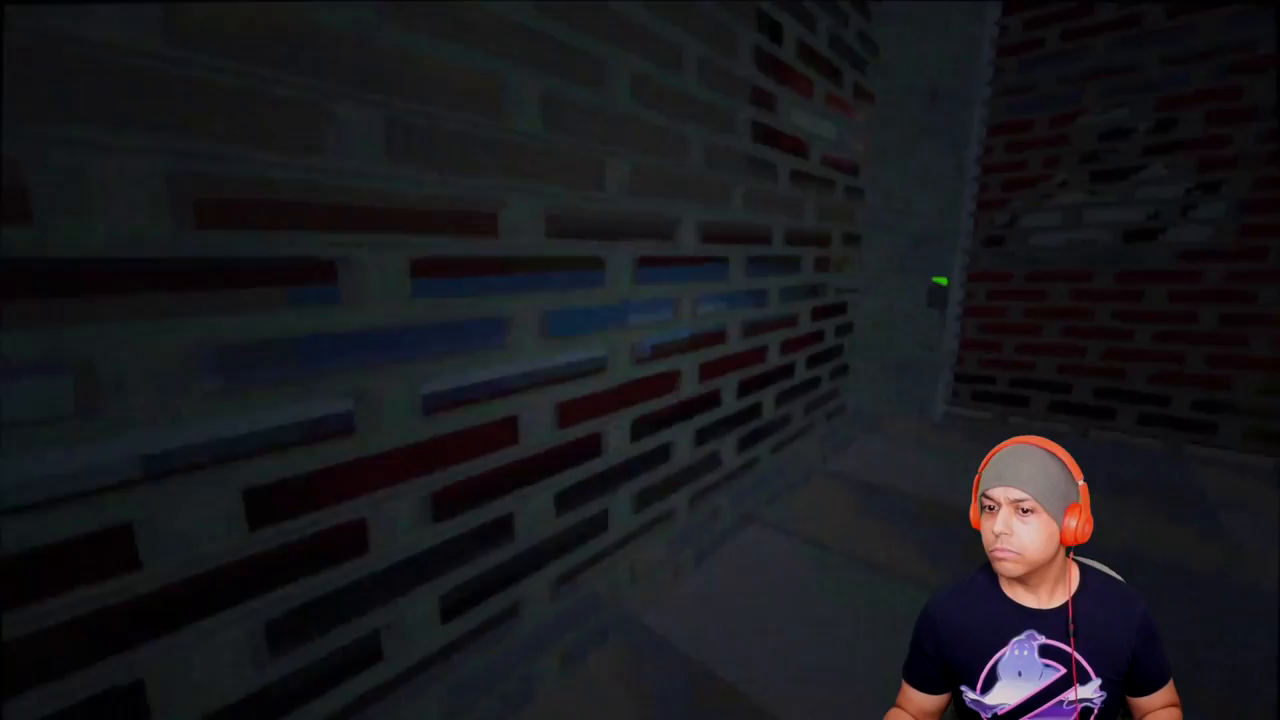